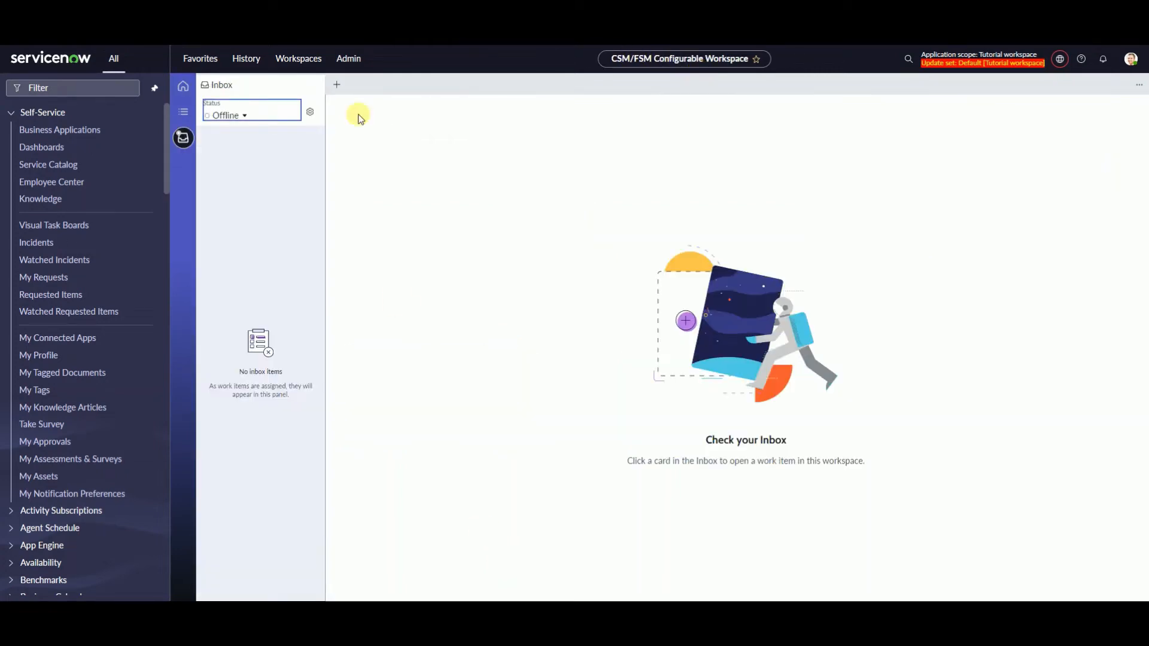
Hide the empty Inbox panel and go to the Tutorial workspace home page
{"action": "left_click", "coordinate": [183, 138]}
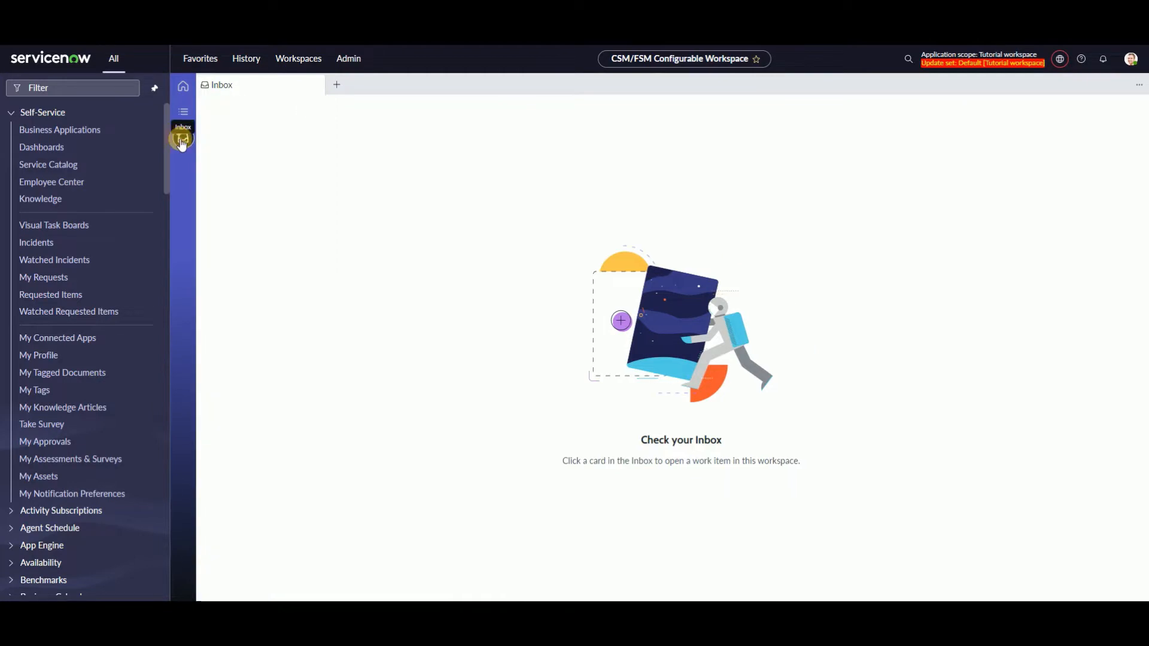
{"action": "left_click", "coordinate": [182, 137]}
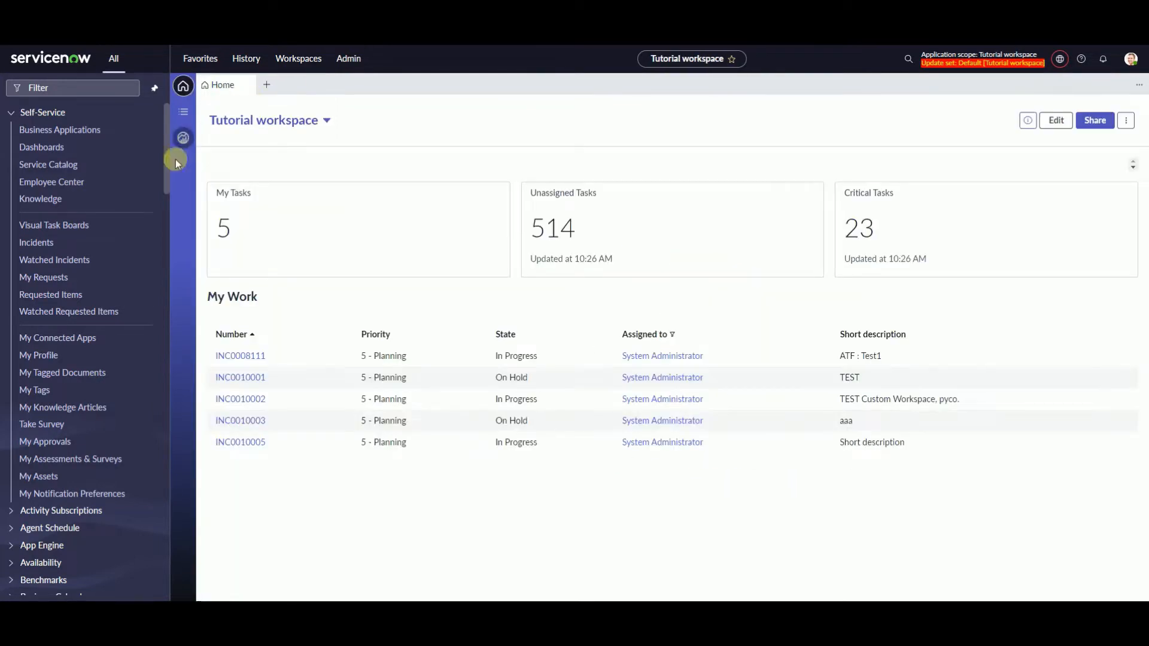
{"action": "mouse_move", "coordinate": [302, 147]}
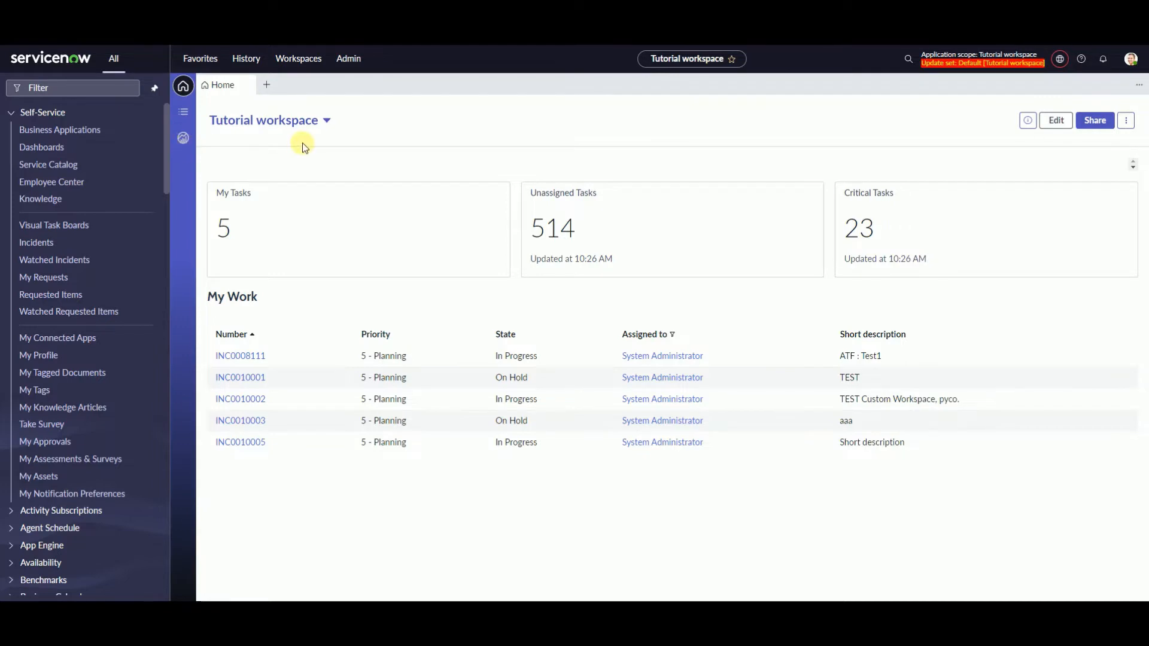
{"action": "mouse_move", "coordinate": [315, 149]}
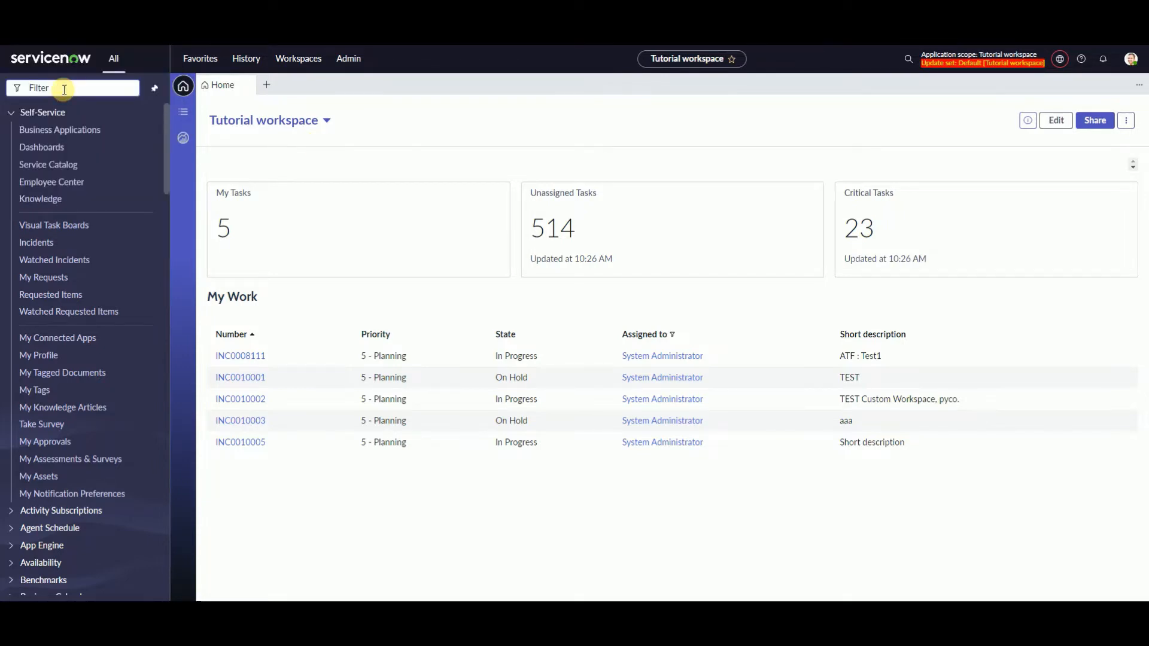
Open the sys_ux_page_property list from the filter navigator
{"action": "type", "text": "sys_ux_page"}
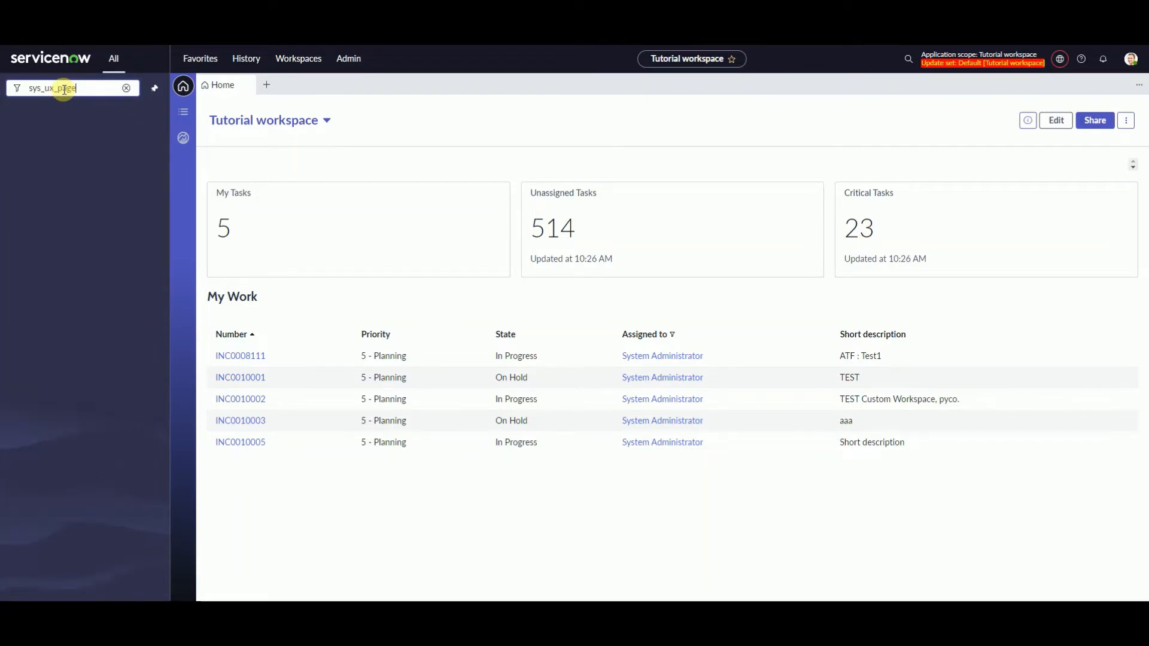
{"action": "type", "text": "_property"}
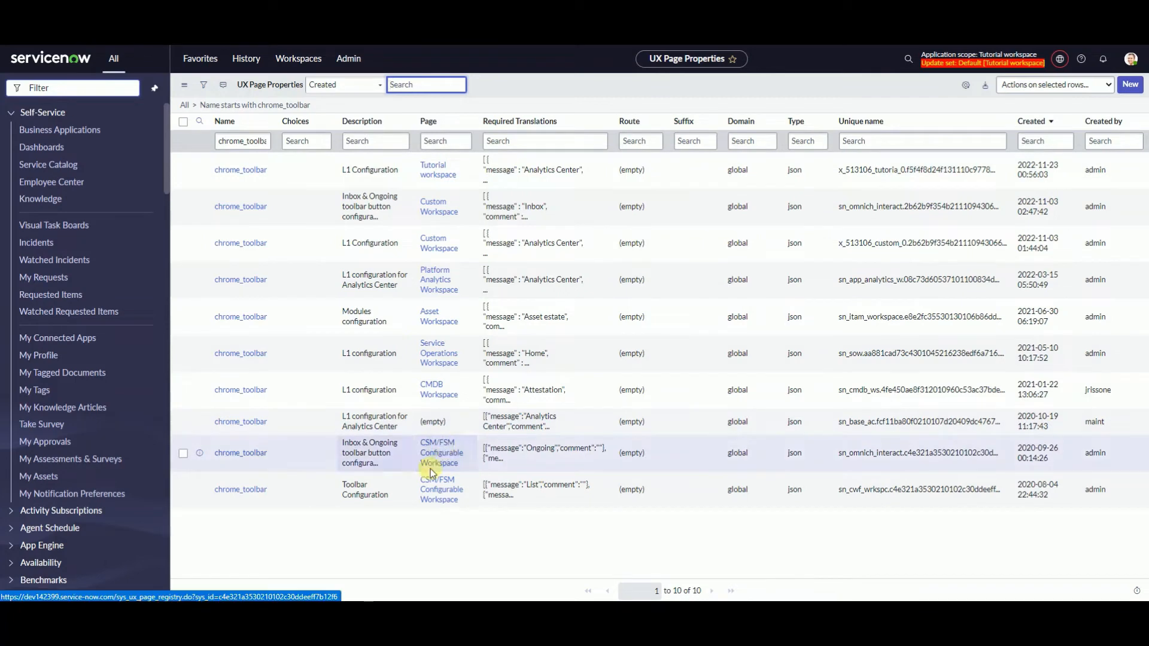
Filter to CSM/FSM Configurable Workspace page with the Inbox & Ongoing toolbar description
{"action": "right_click", "coordinate": [440, 453]}
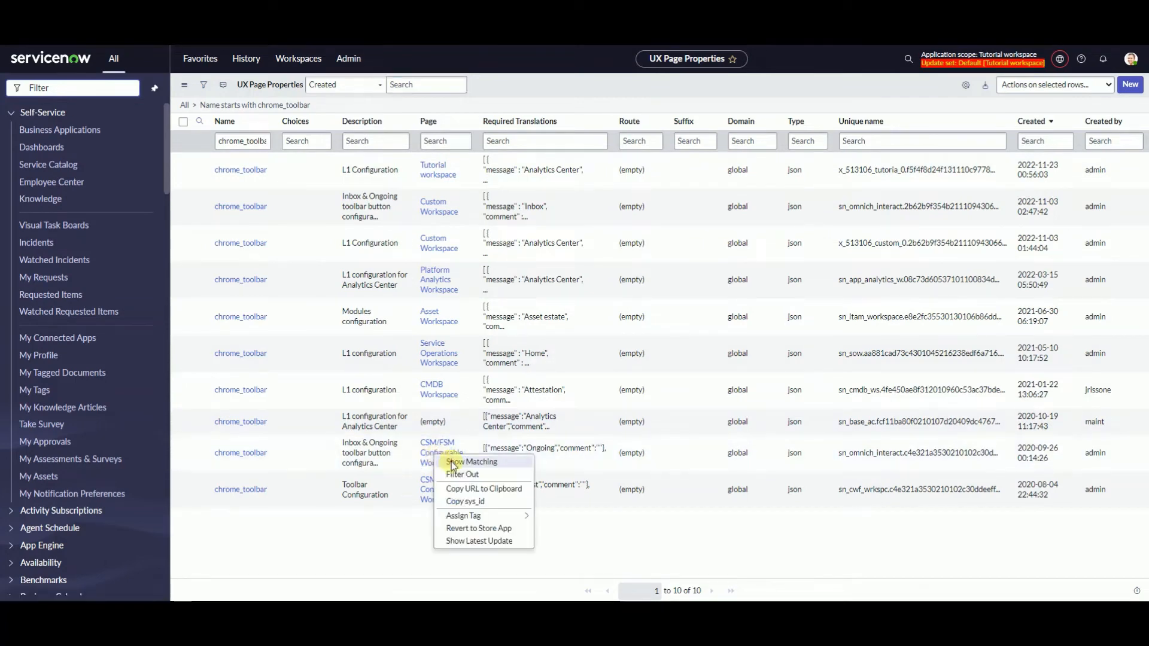
{"action": "left_click", "coordinate": [471, 461]}
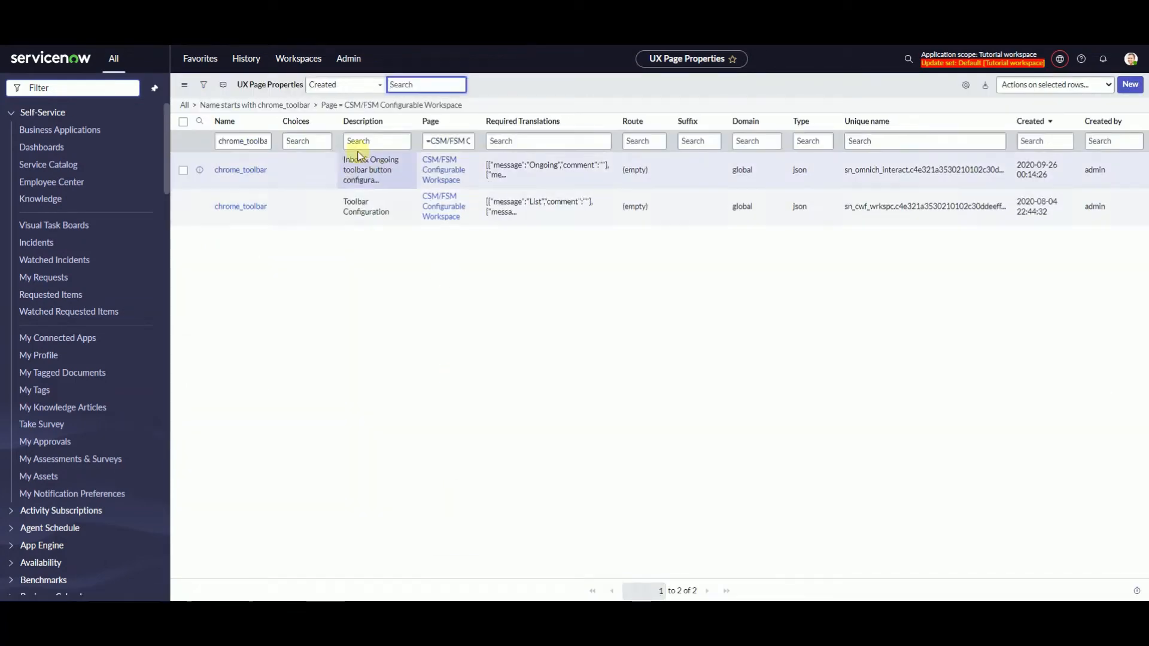
{"action": "right_click", "coordinate": [369, 169]}
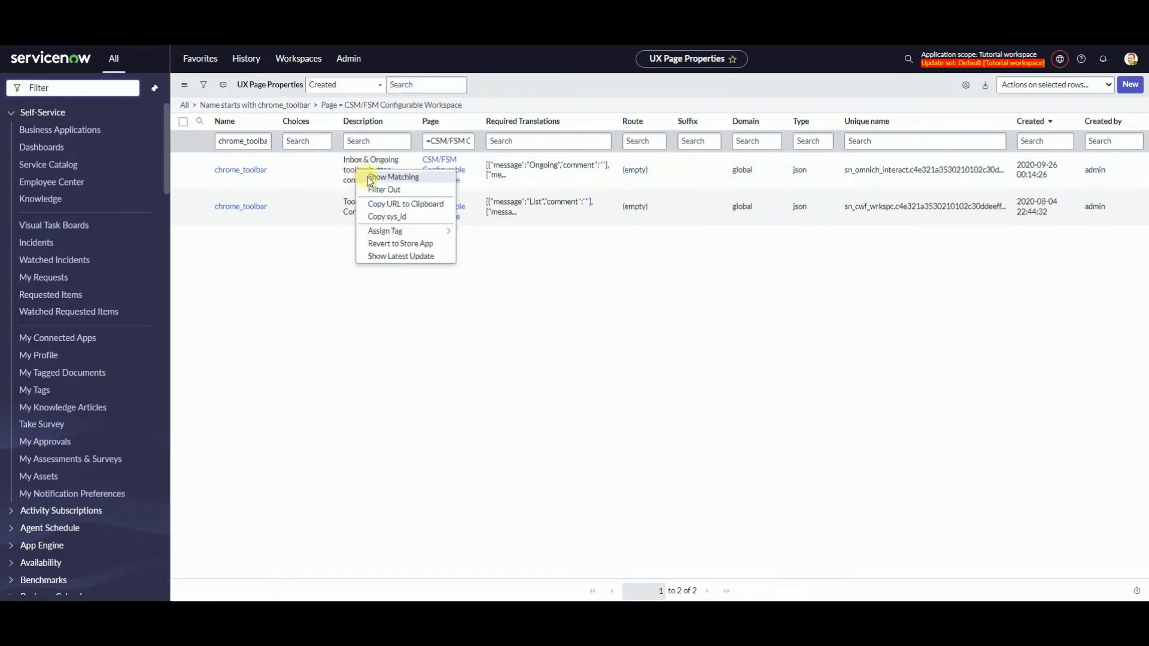
{"action": "left_click", "coordinate": [393, 176]}
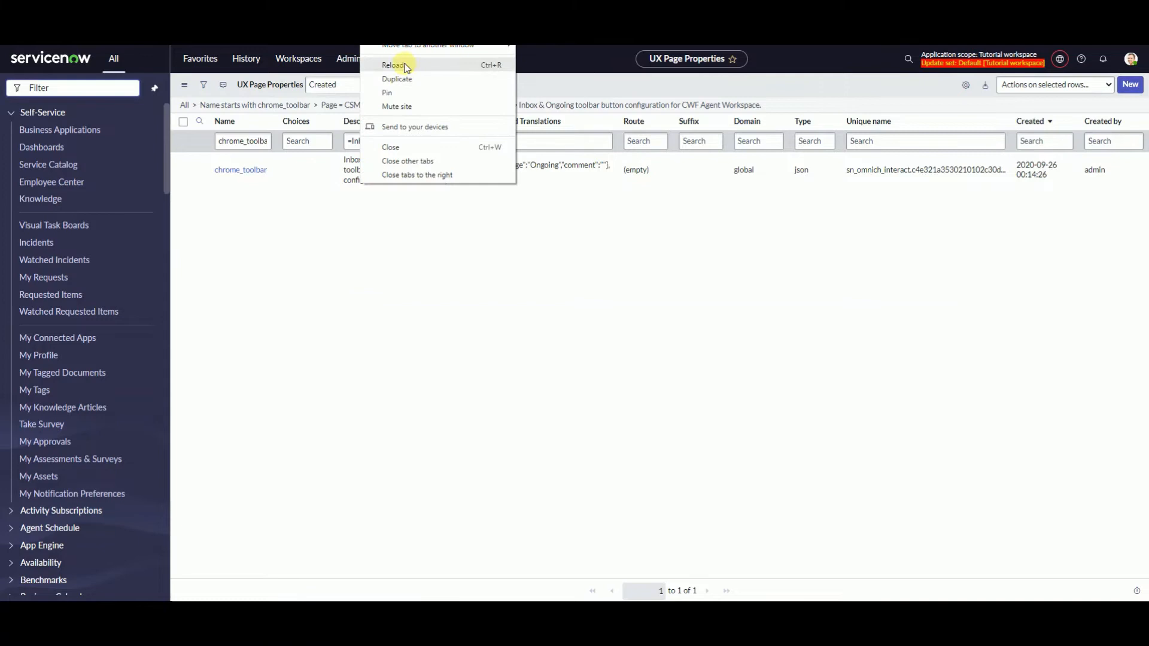
{"action": "left_click", "coordinate": [394, 65]}
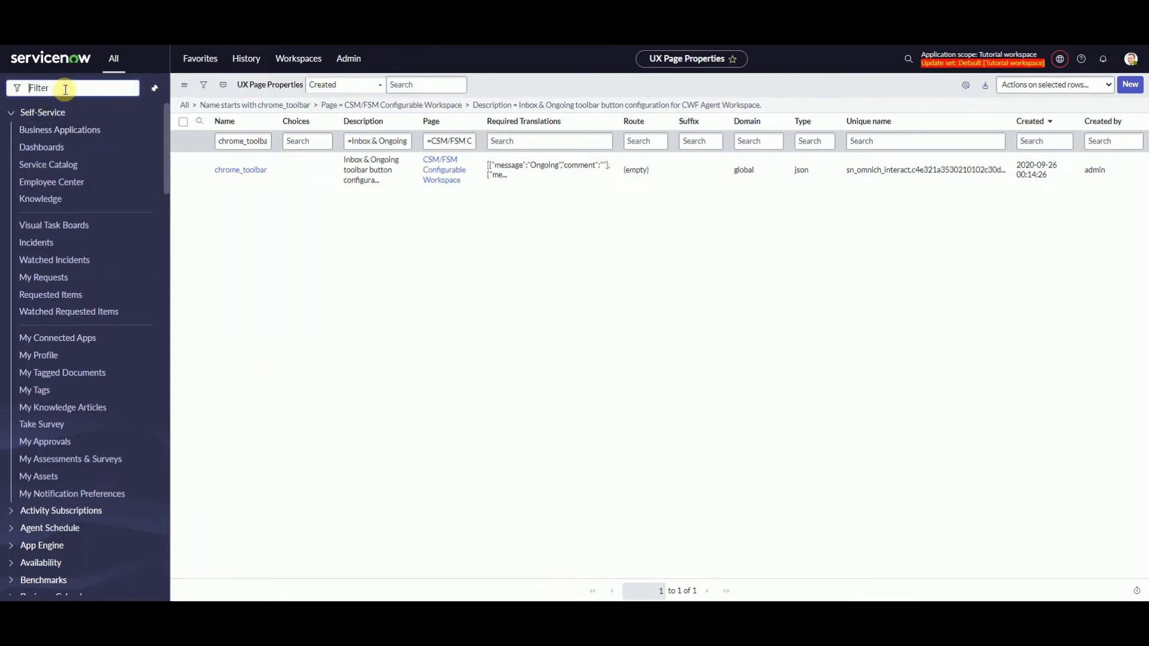
Open sys_ux_macroponent and show only CSM and FSM Configurable Workspace Foundation records
{"action": "type", "text": "sys_u"}
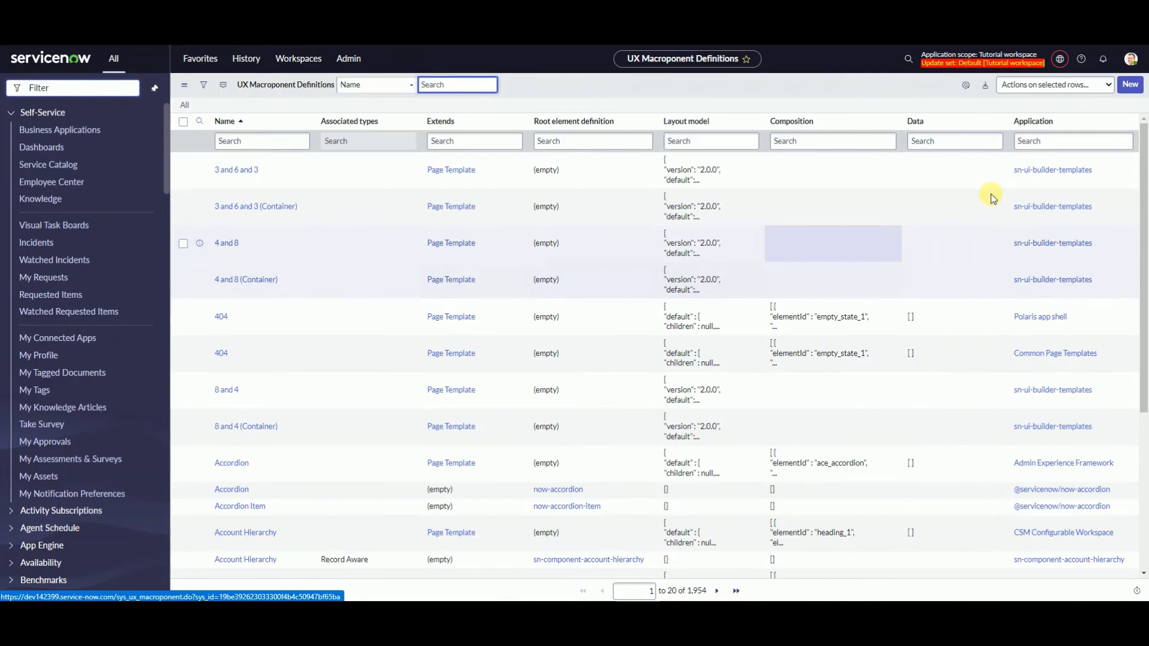
{"action": "left_click", "coordinate": [1072, 140]}
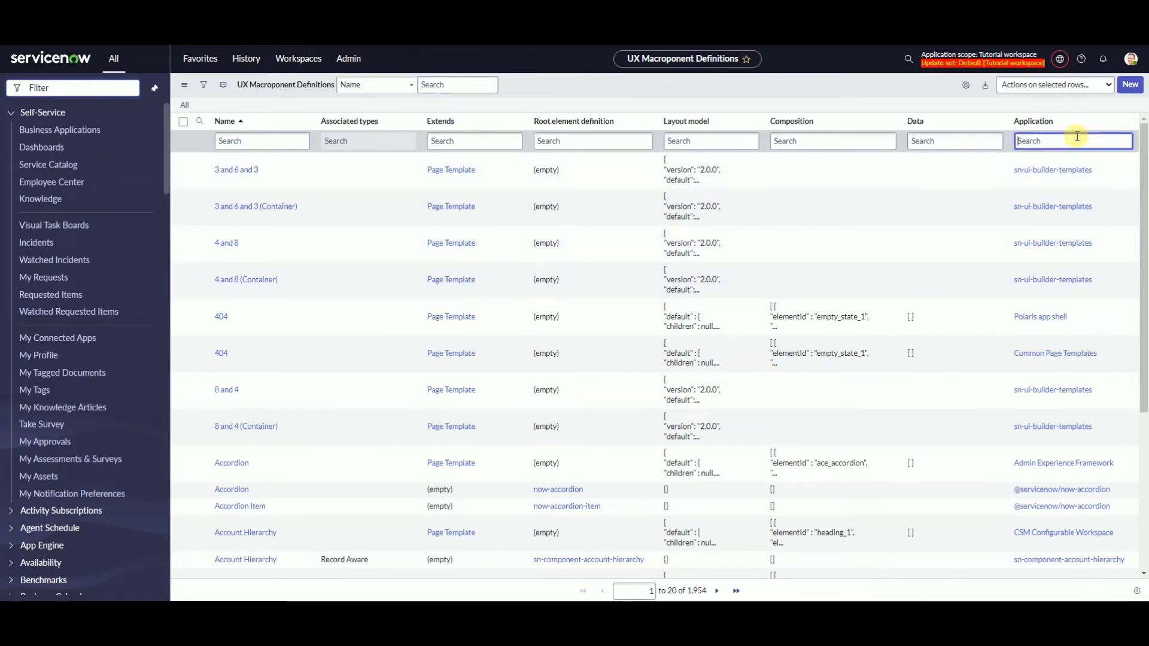
{"action": "type", "text": "c"}
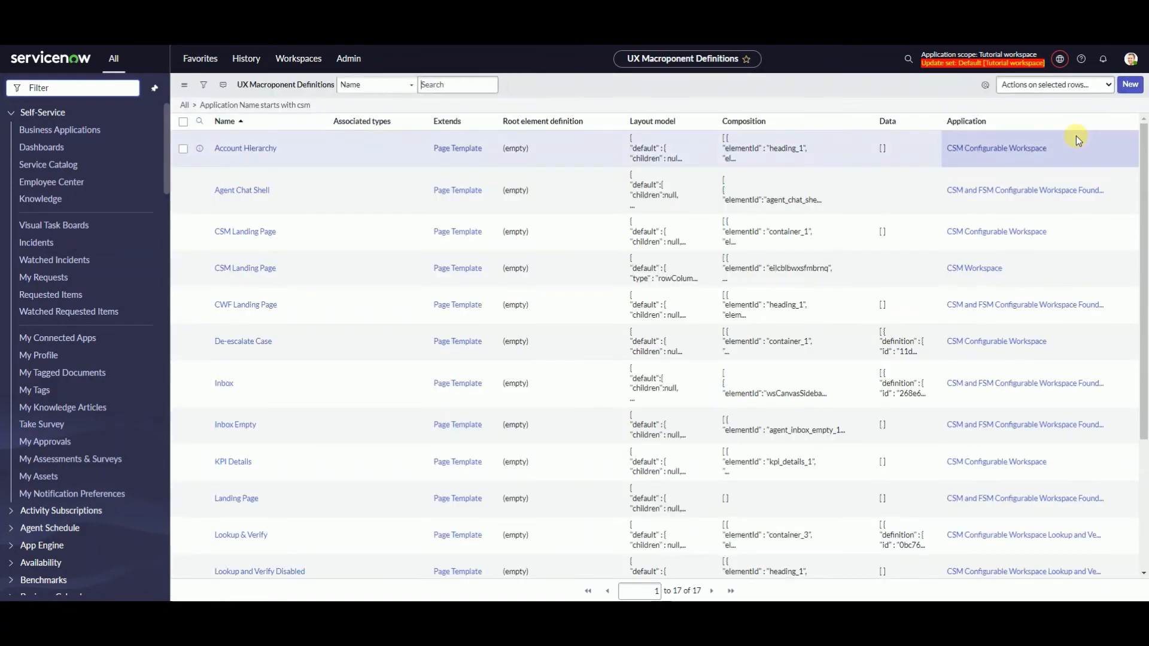
{"action": "right_click", "coordinate": [1024, 212]}
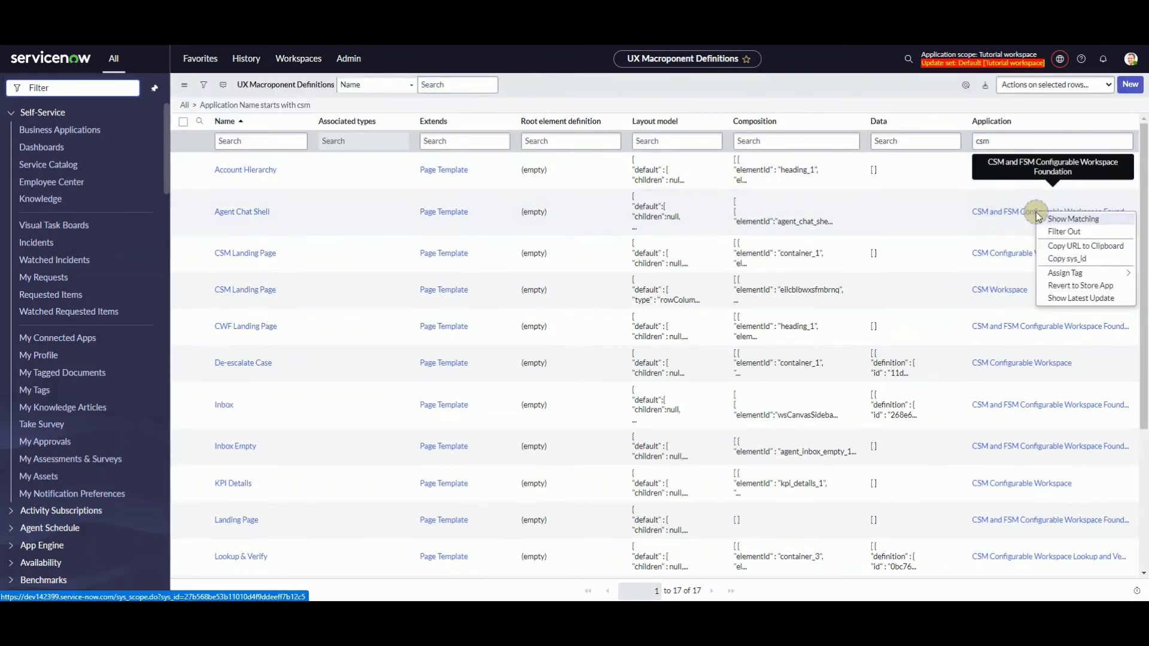
{"action": "left_click", "coordinate": [1072, 219]}
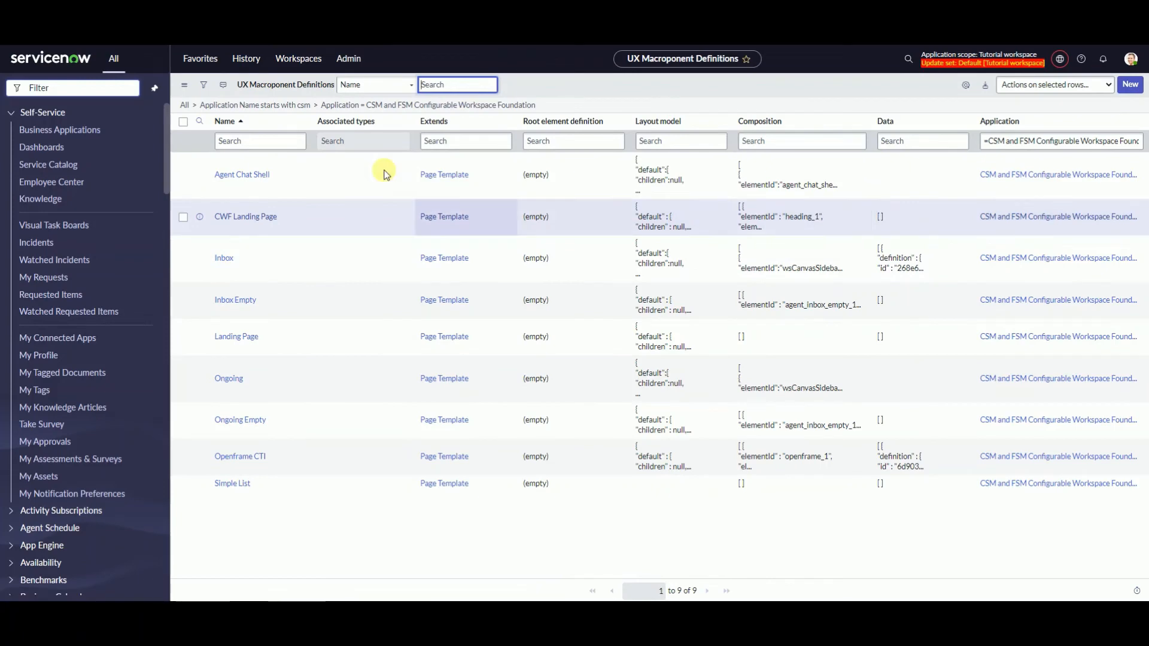
{"action": "left_click", "coordinate": [203, 84]}
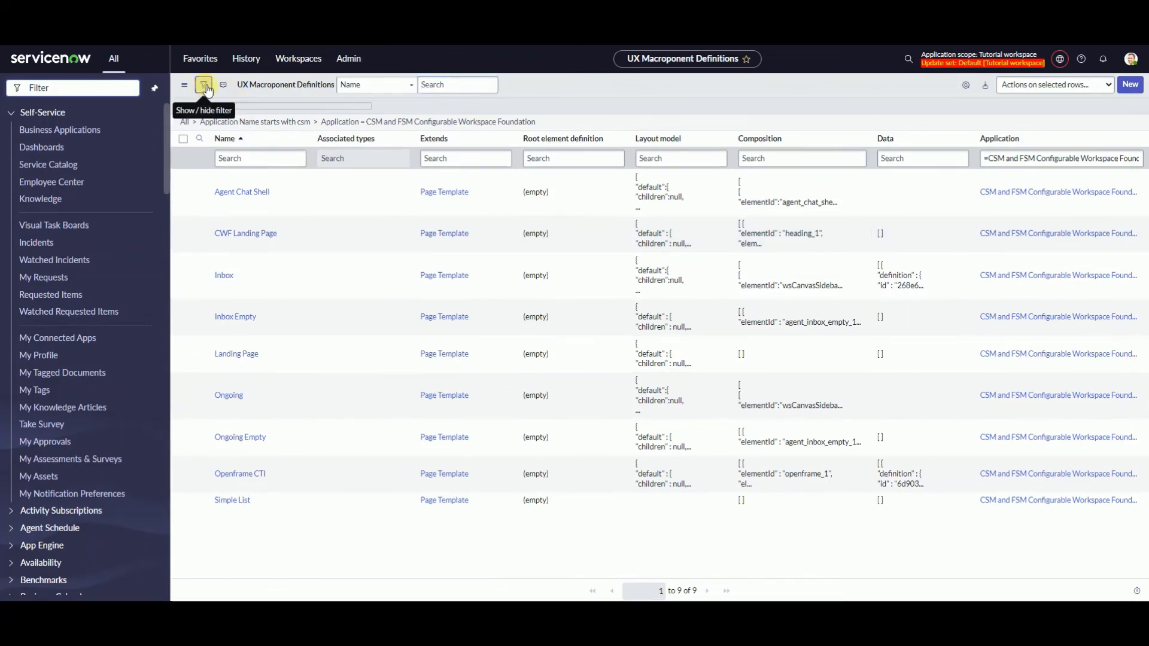
Add Name starts with agent chat, OR inbox, OR ongoing conditions and run the filter
{"action": "left_click", "coordinate": [205, 85]}
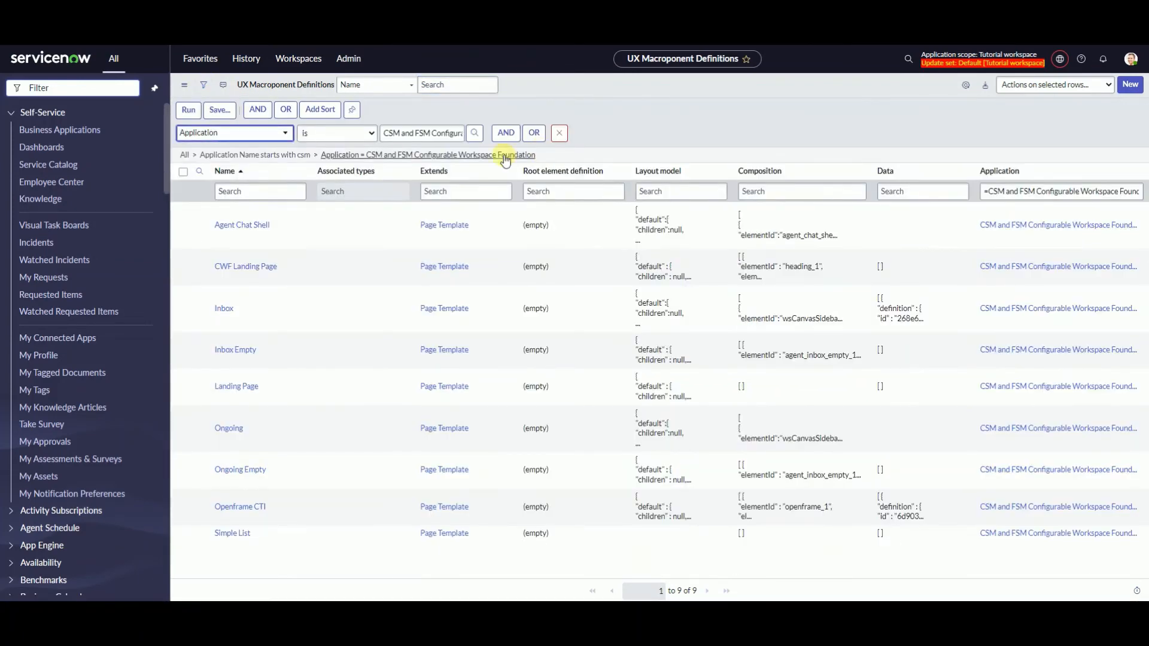
{"action": "left_click", "coordinate": [505, 133]}
{"action": "type", "text": "name"}
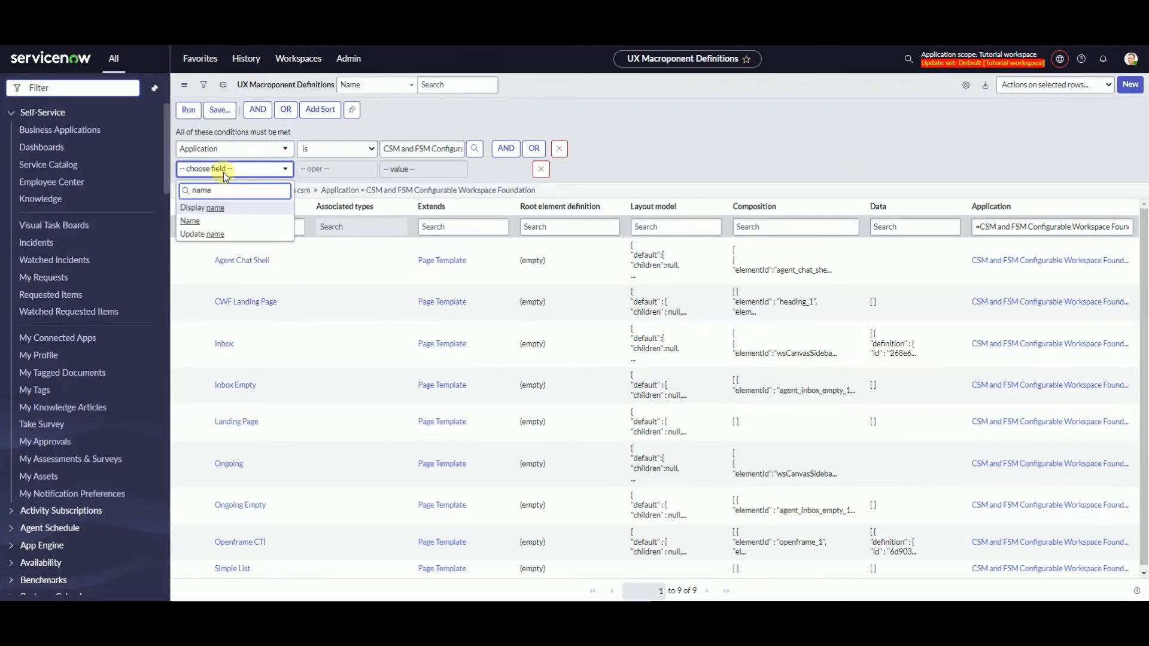
{"action": "left_click", "coordinate": [189, 221]}
{"action": "type", "text": "agentcha"}
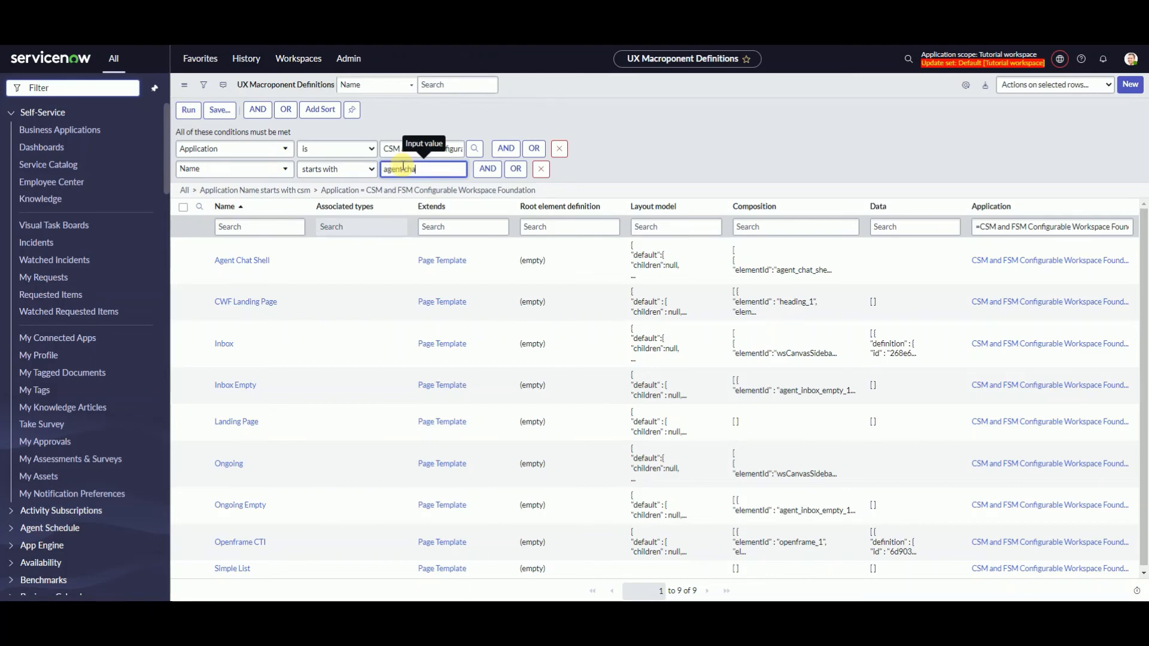
{"action": "left_click", "coordinate": [516, 169]}
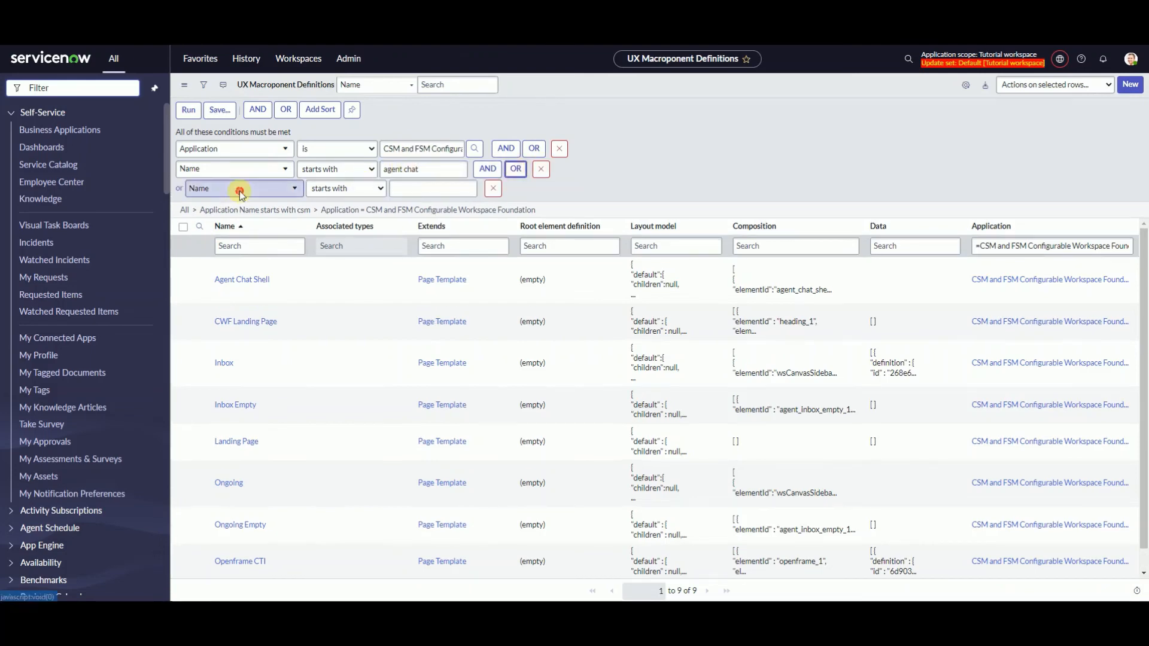
{"action": "left_click", "coordinate": [432, 188]}
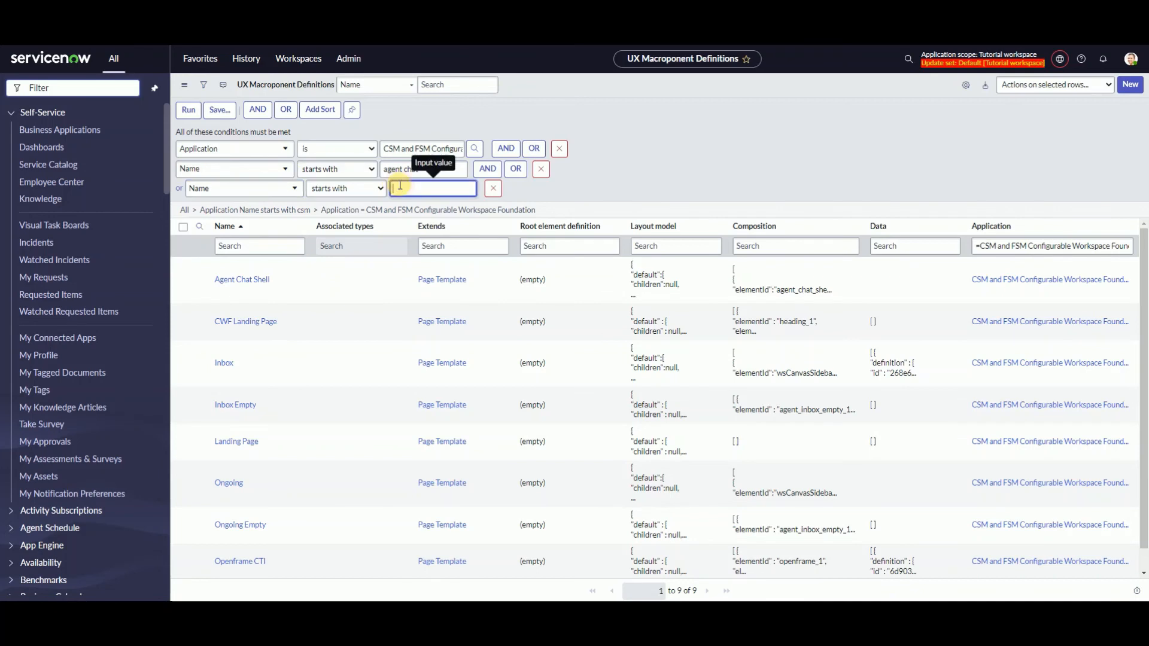
{"action": "type", "text": "inbox"}
{"action": "type", "text": "ongoing"}
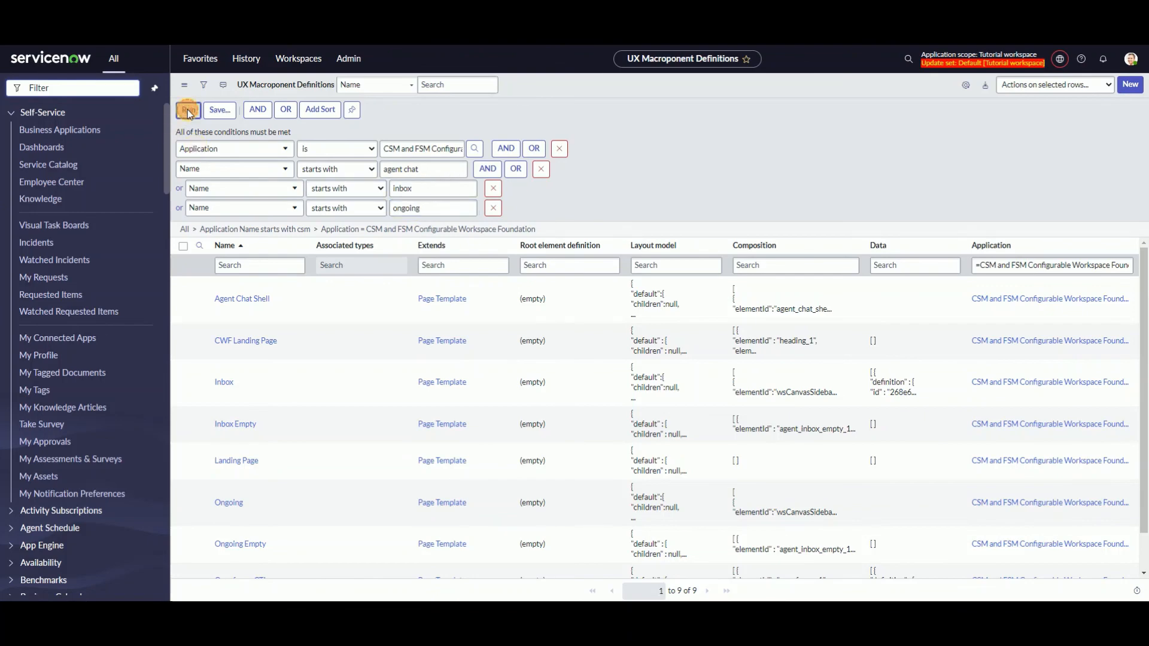
{"action": "left_click", "coordinate": [187, 109]}
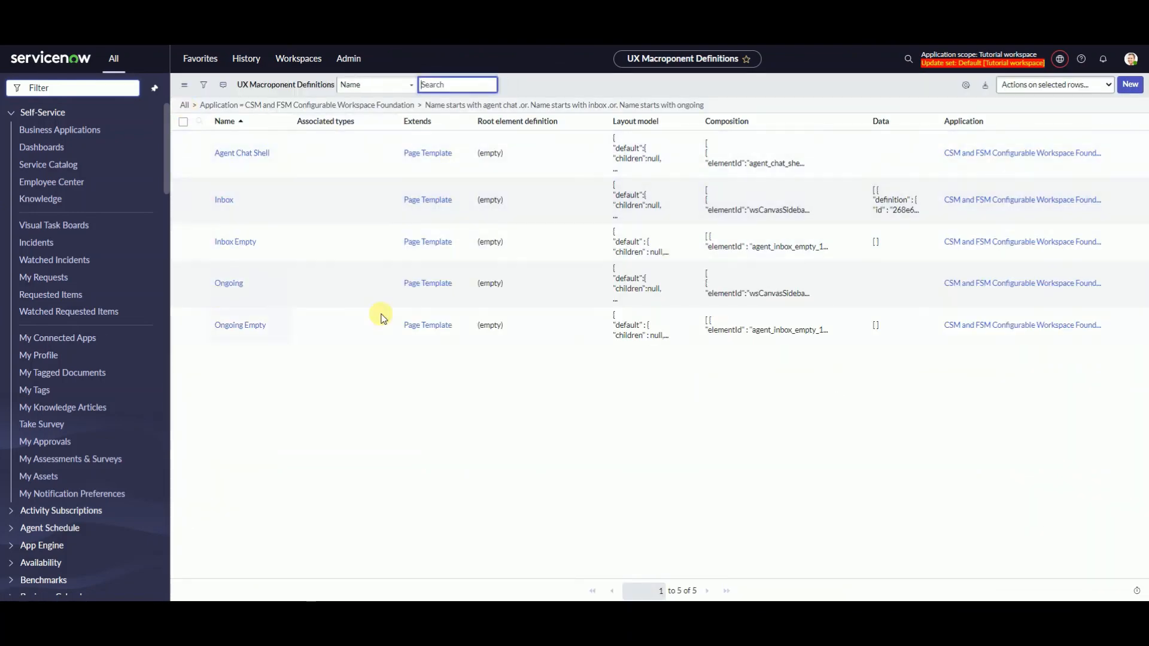
{"action": "mouse_move", "coordinate": [326, 388]}
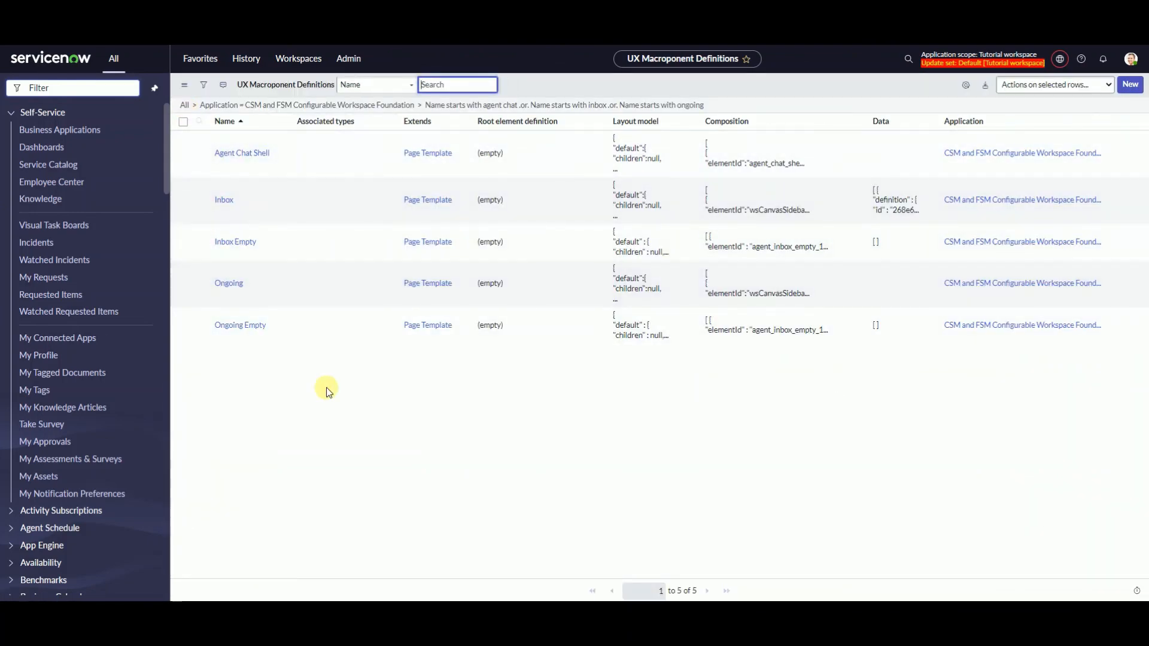